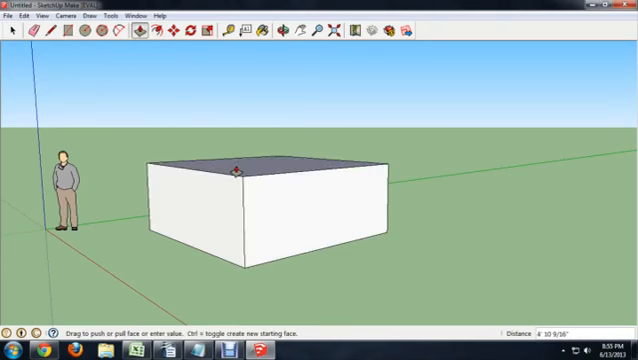
Push/Pull the base rectangle's face upward to wall height, forming the house box
{"action": "left_click_drag", "start_coordinate": [240, 170], "coordinate": [240, 130]}
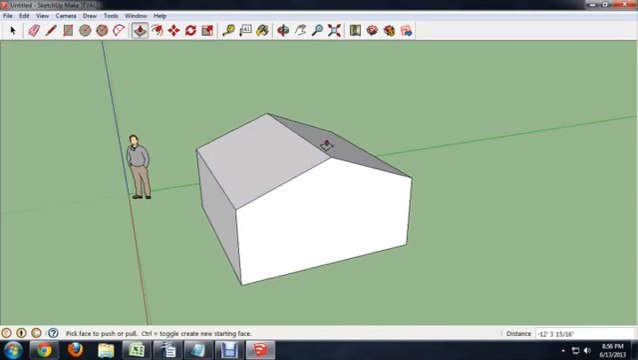
{"action": "mouse_move", "coordinate": [379, 217]}
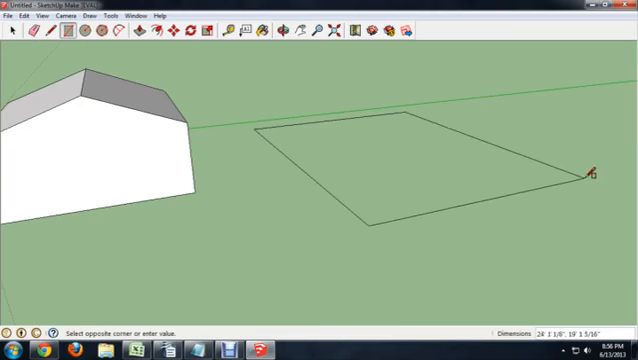
Click the opposite corner to finish the flat rectangle beside the house
{"action": "left_click", "coordinate": [593, 178]}
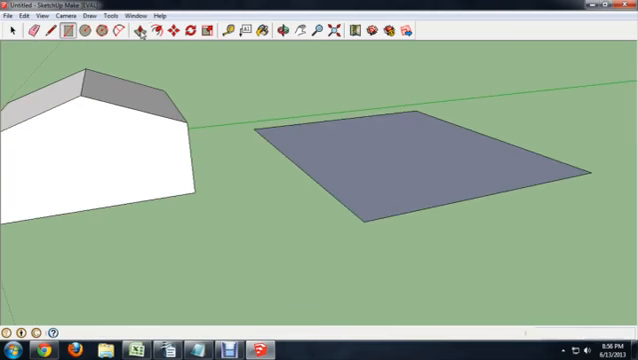